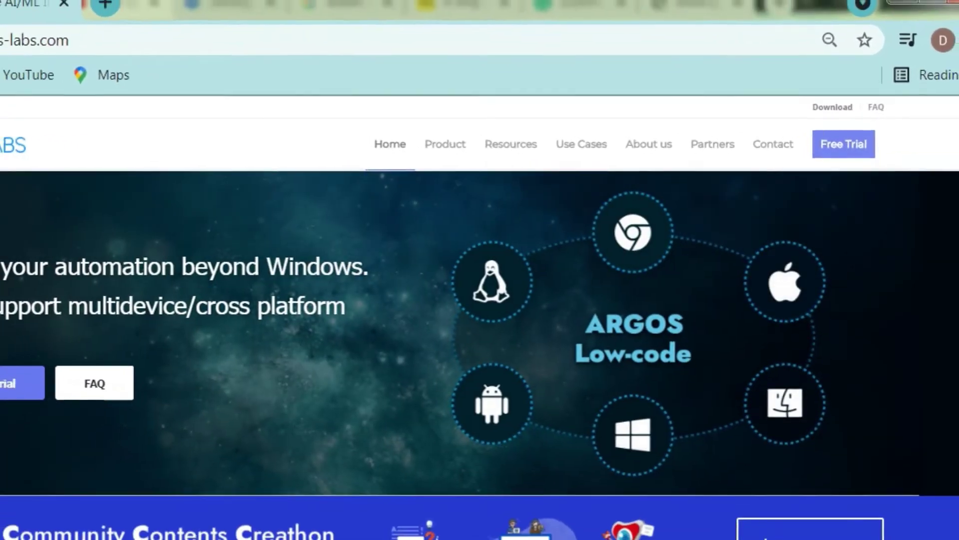
Step: Go to the Download section of the ARGOS LABS site listing STU, PAM and Supervisor
left_click(832, 107)
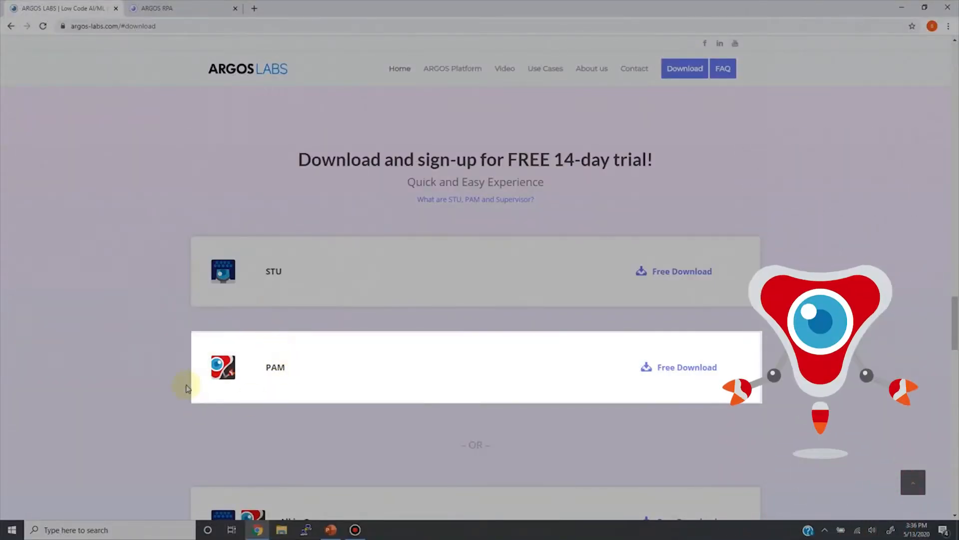
mouse_move(300, 375)
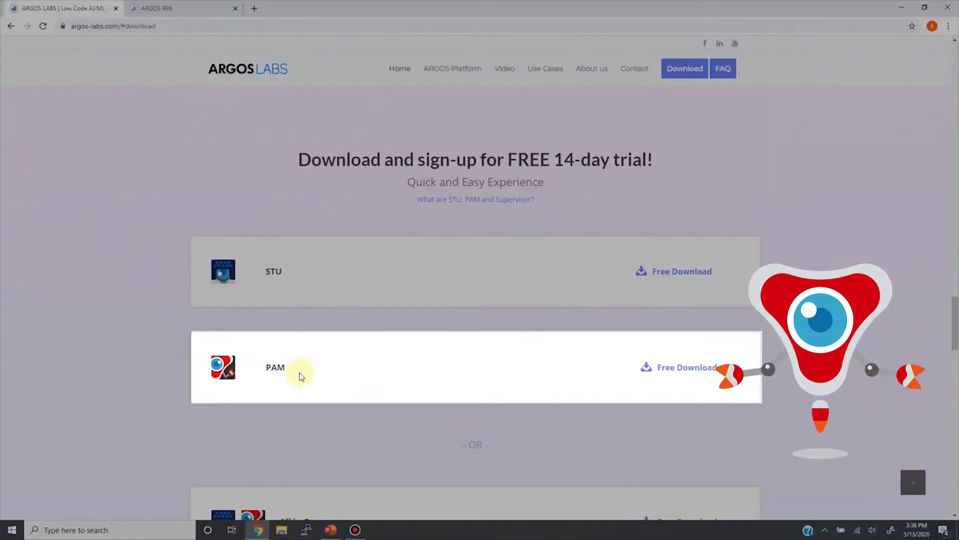
mouse_move(260, 400)
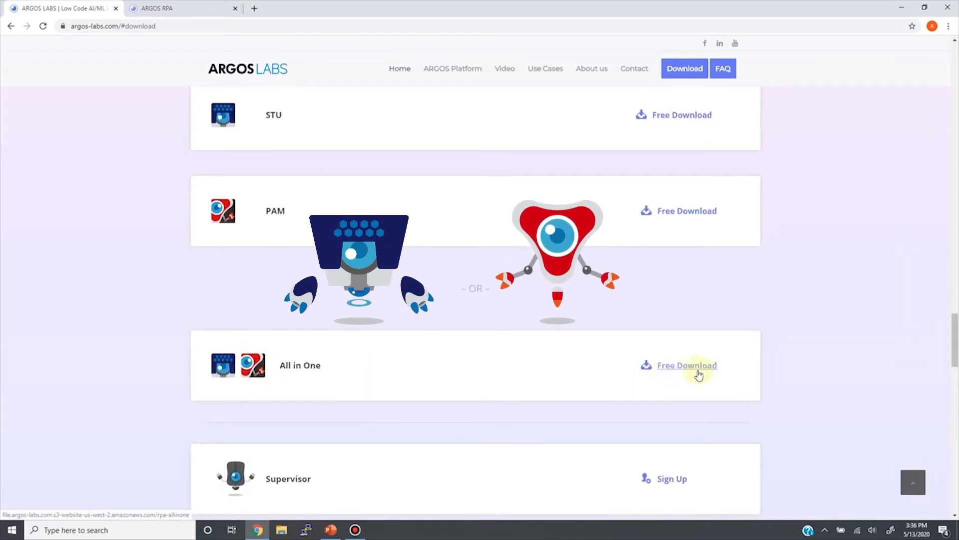
mouse_move(653, 383)
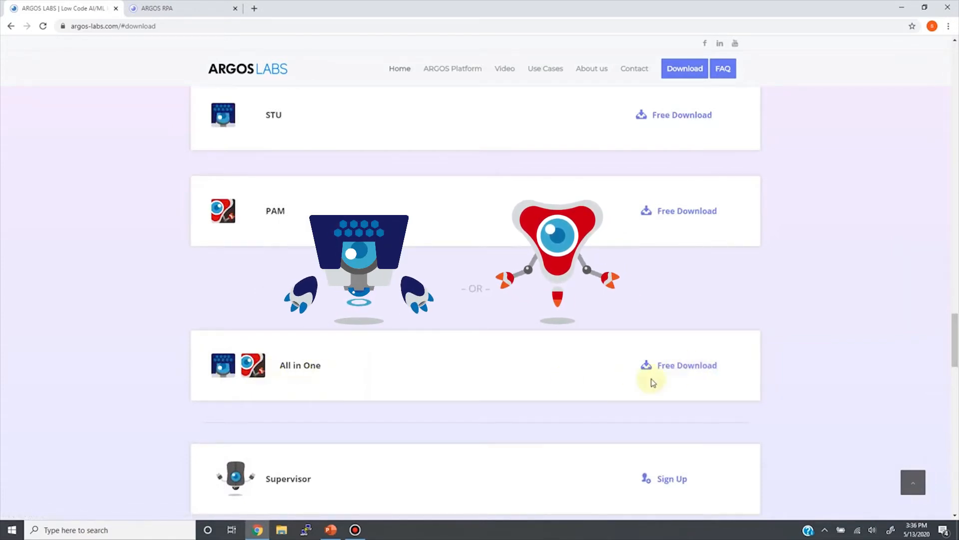
mouse_move(708, 378)
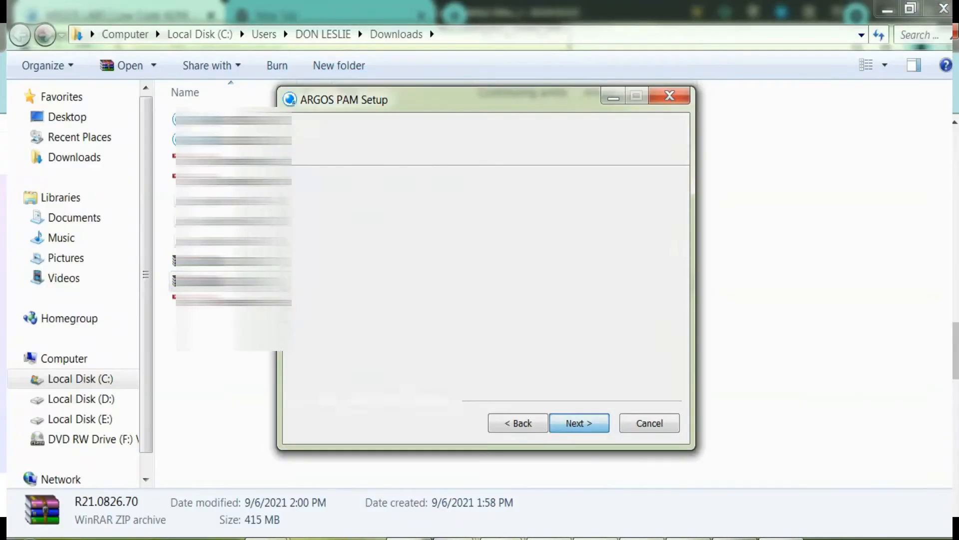
Step: Advance the ARGOS PAM Setup wizard to its next installation step
left_click(578, 423)
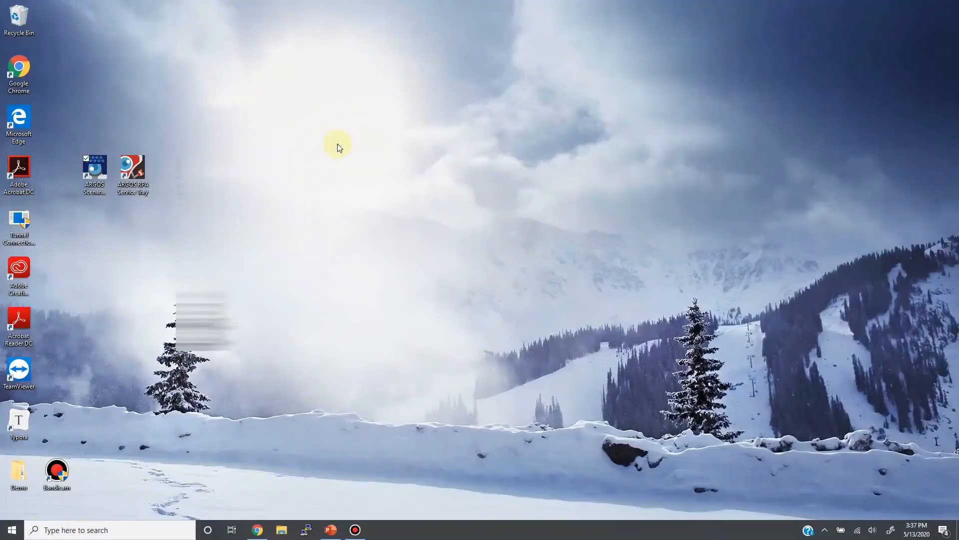
mouse_move(163, 222)
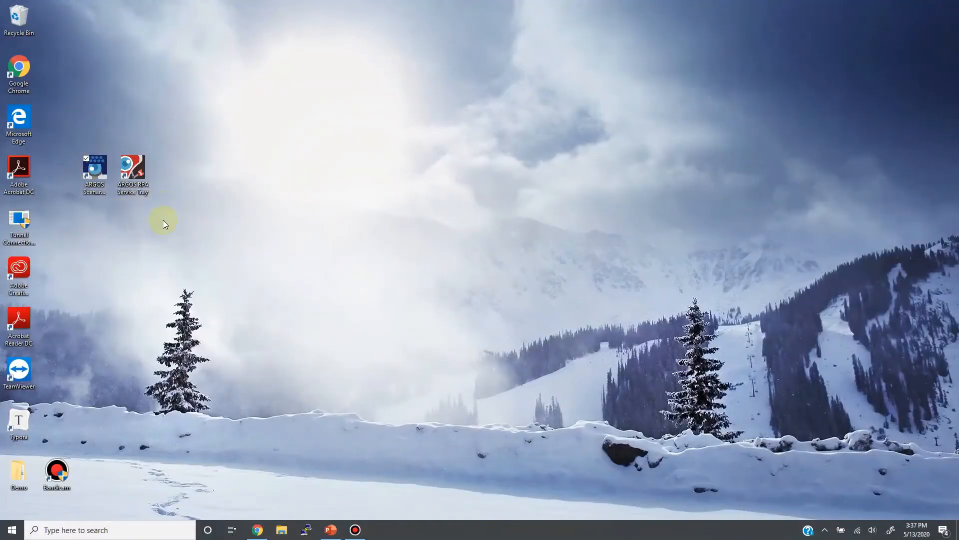
mouse_move(154, 214)
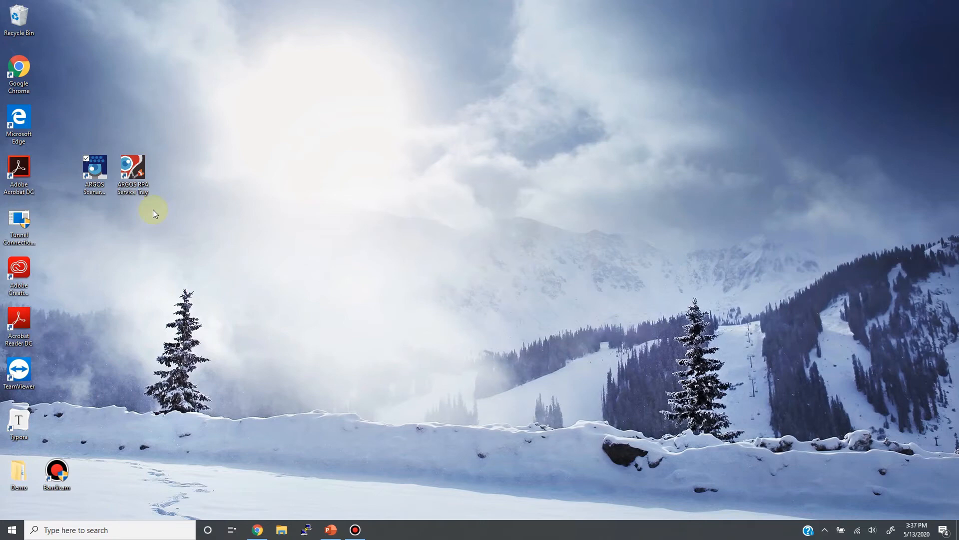
mouse_move(101, 208)
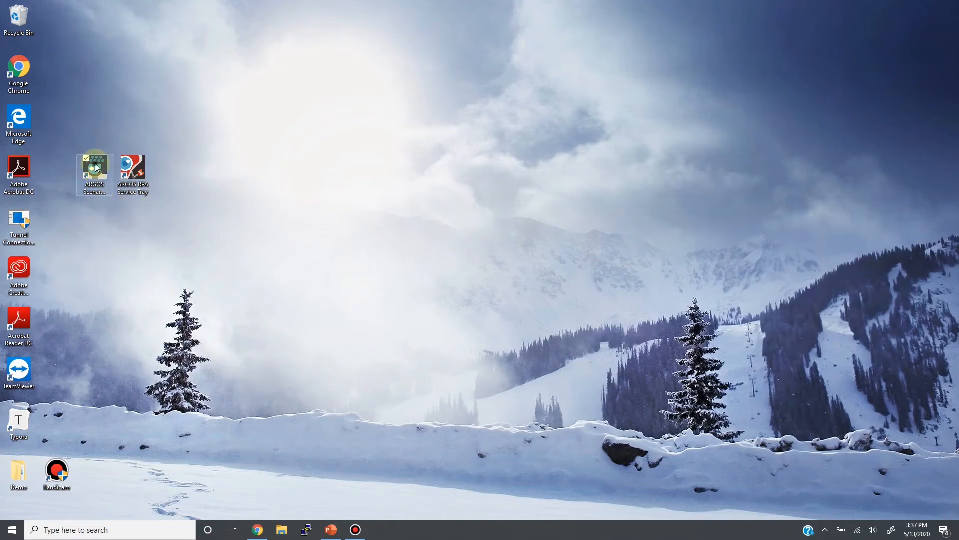
Step: Launch ARGOS Scenario Studio from its desktop icon to reach the sign-in form
double_click(94, 173)
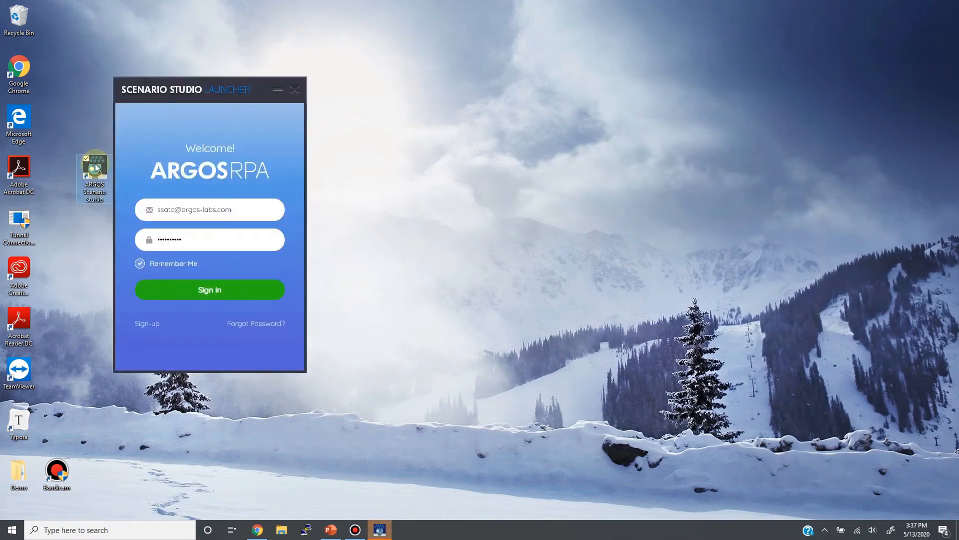
mouse_move(214, 105)
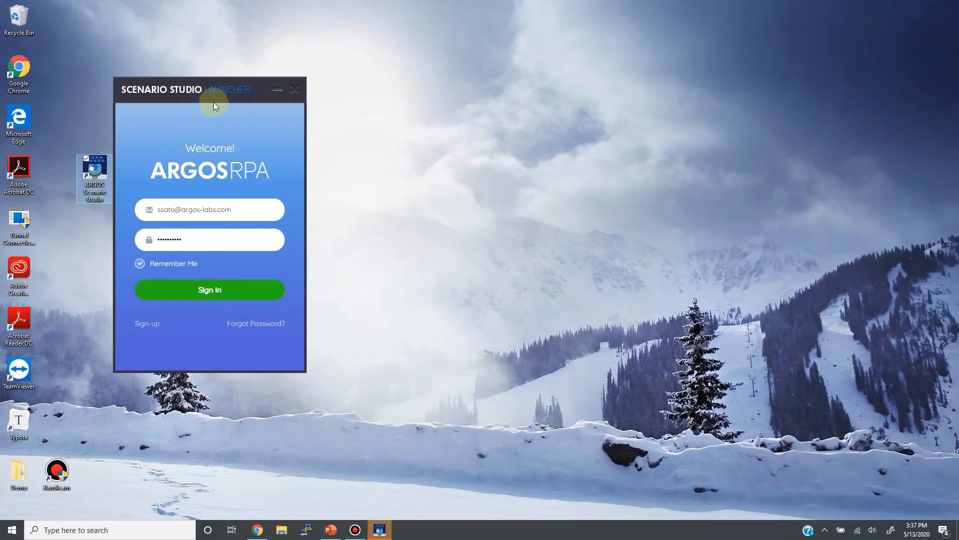
mouse_move(261, 103)
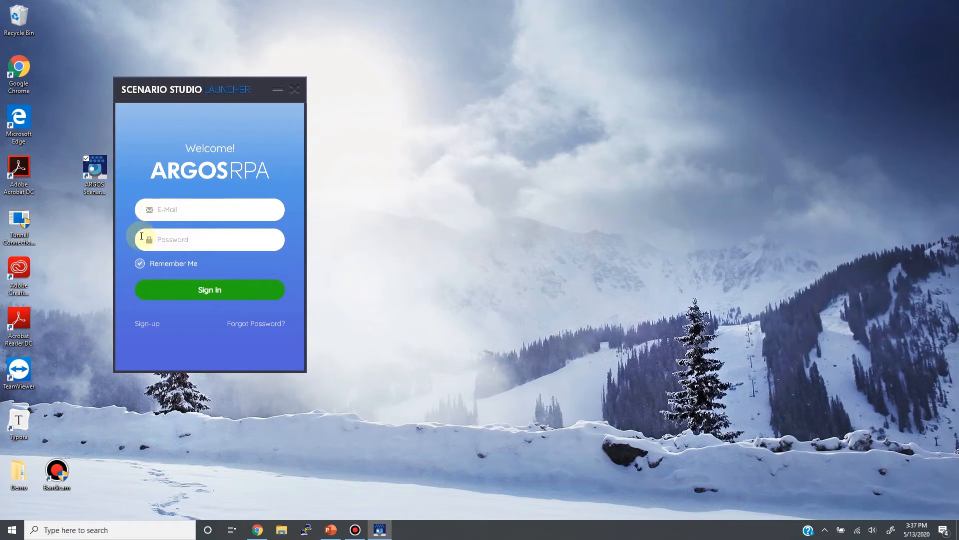
mouse_move(168, 319)
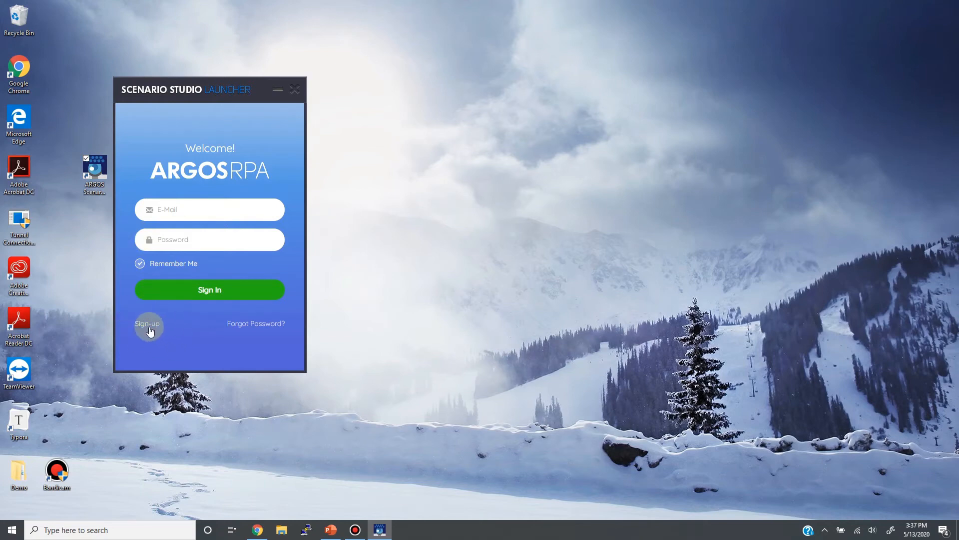
Step: Bring up the Create your Account form from the launcher's Sign-up link
left_click(148, 323)
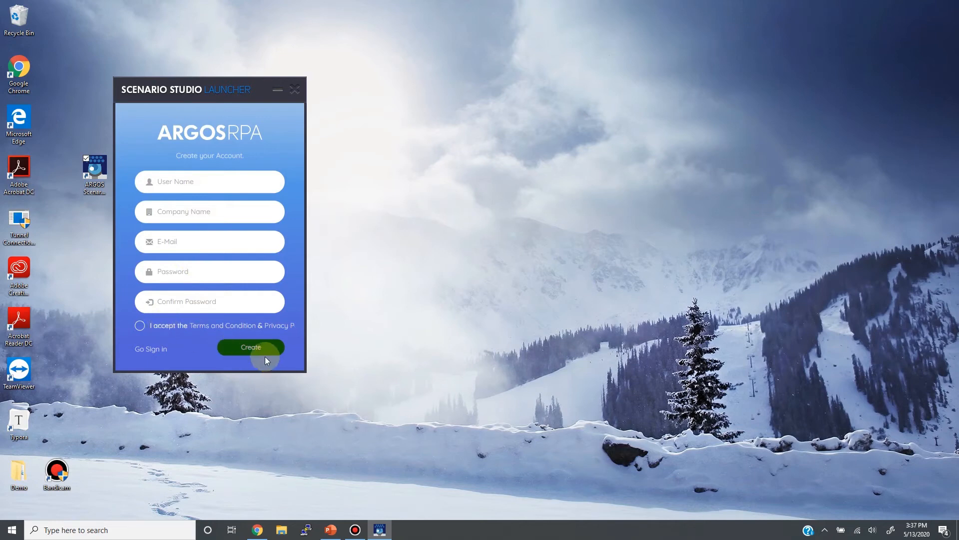
left_click(250, 347)
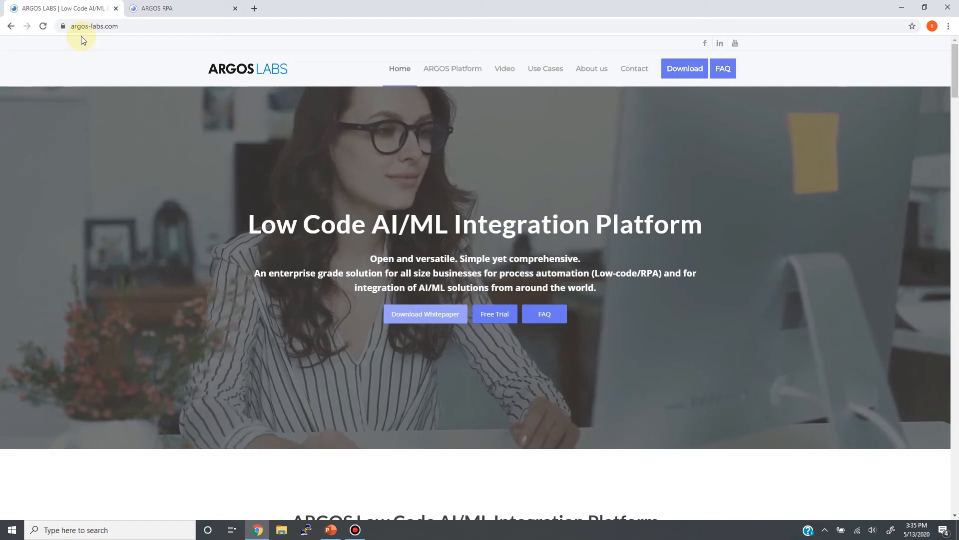
Step: Switch to the ARGOS RPA web portal and bring up its Sign-up registration page
left_click(156, 8)
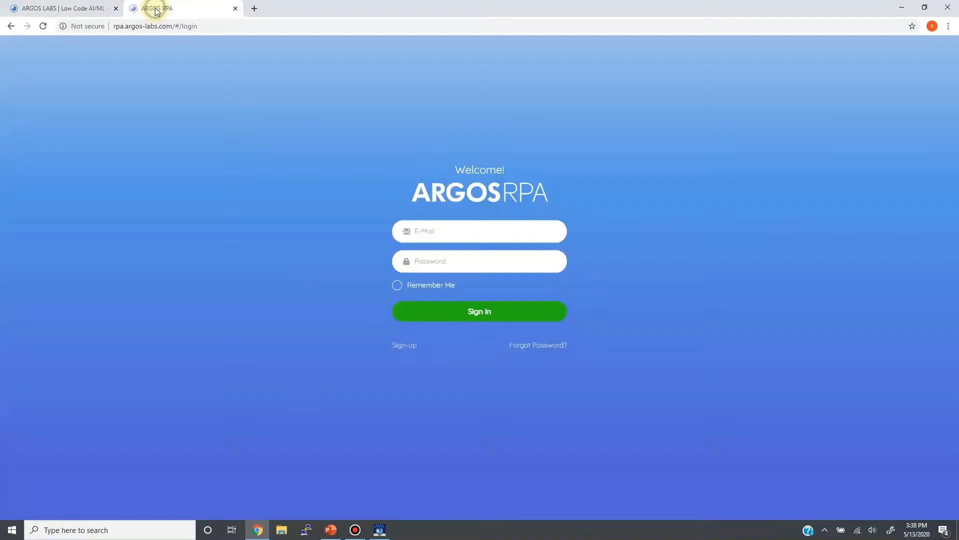
mouse_move(485, 142)
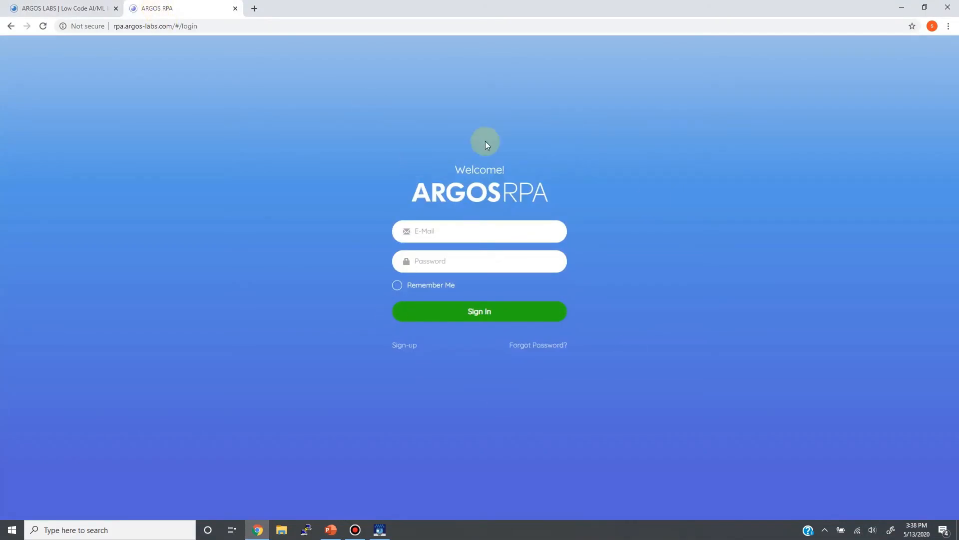
mouse_move(592, 388)
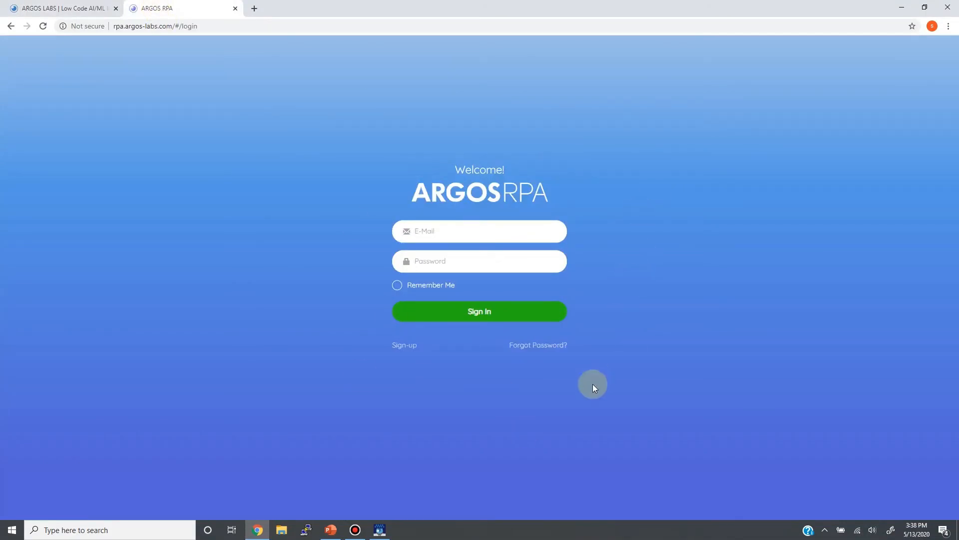
mouse_move(171, 138)
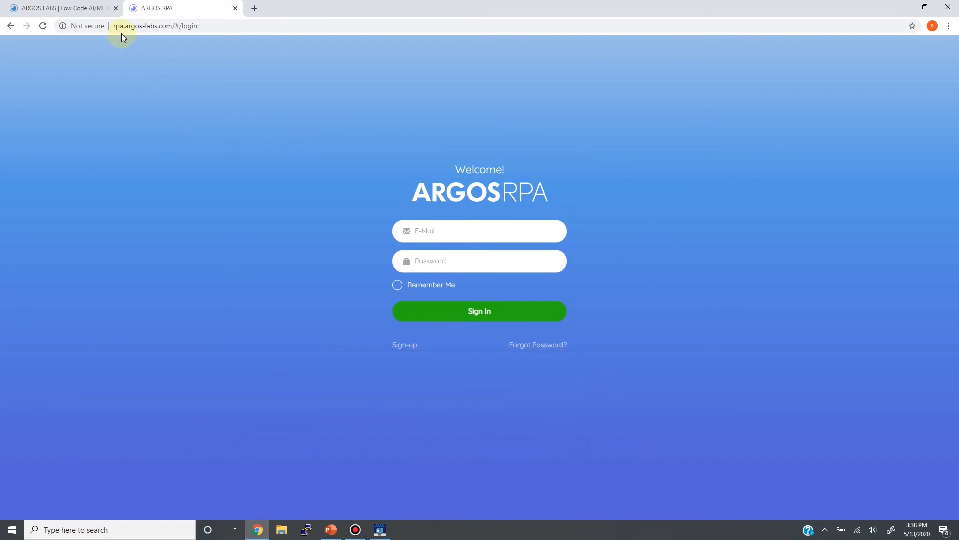
mouse_move(405, 346)
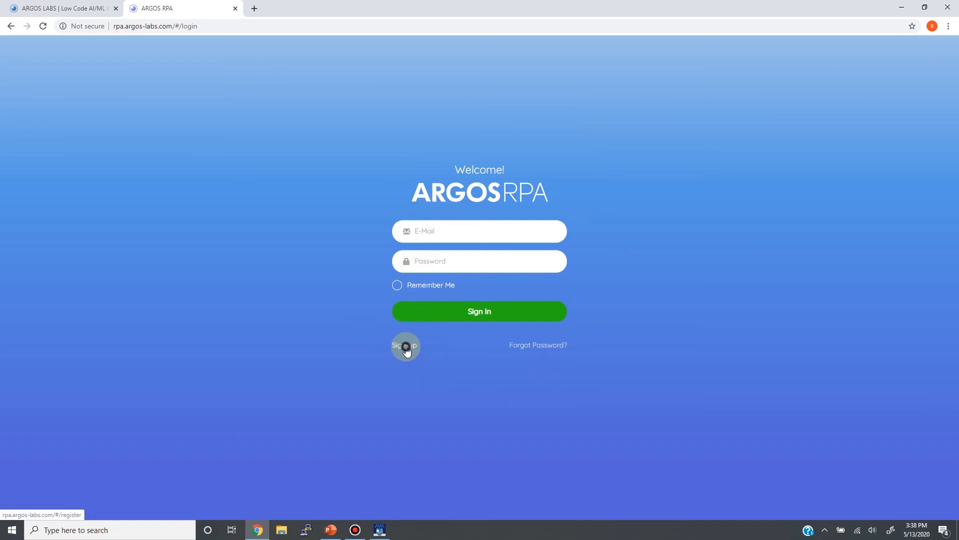
left_click(405, 347)
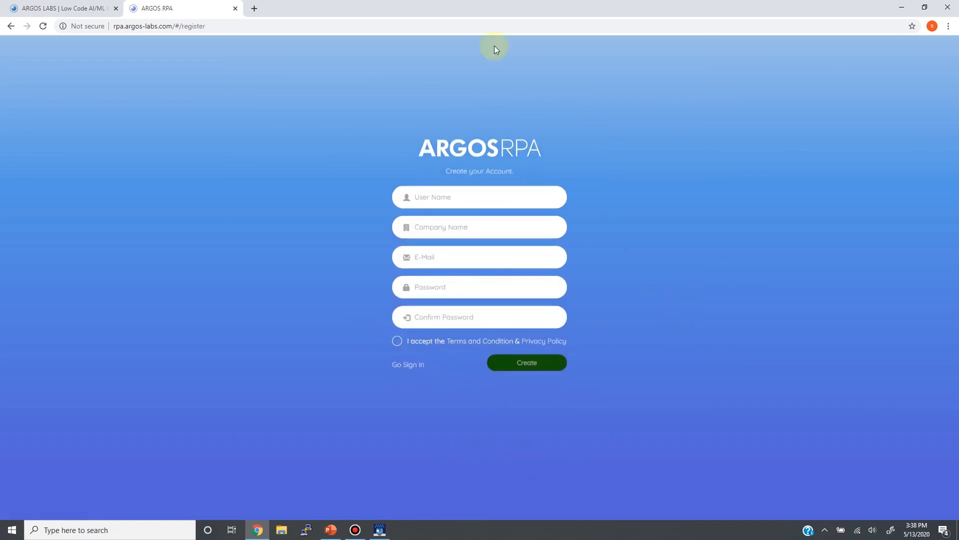
mouse_move(547, 410)
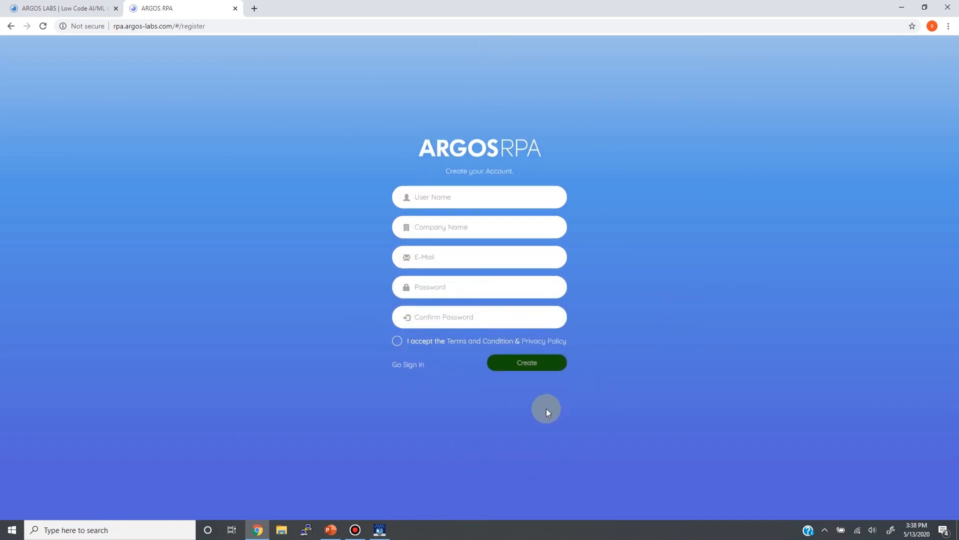